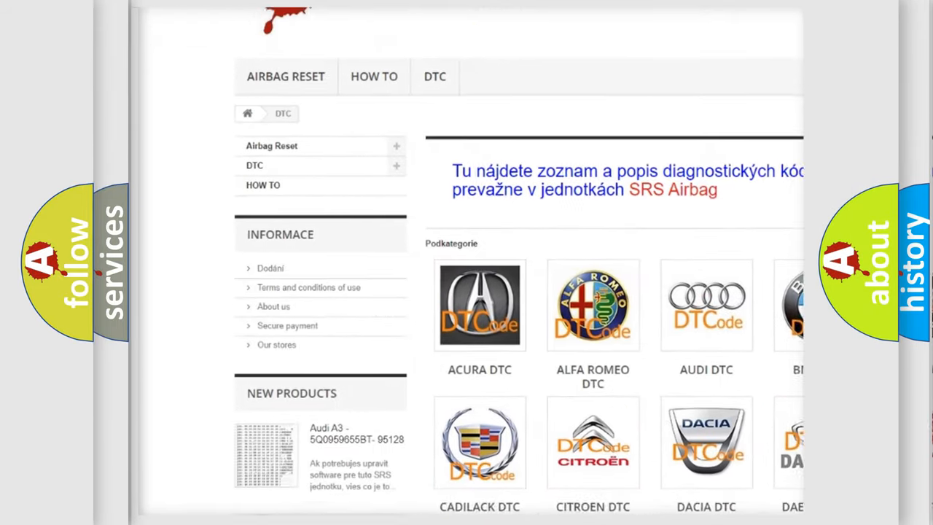
{"action": "scroll", "scroll_direction": "down", "scroll_amount": 3}
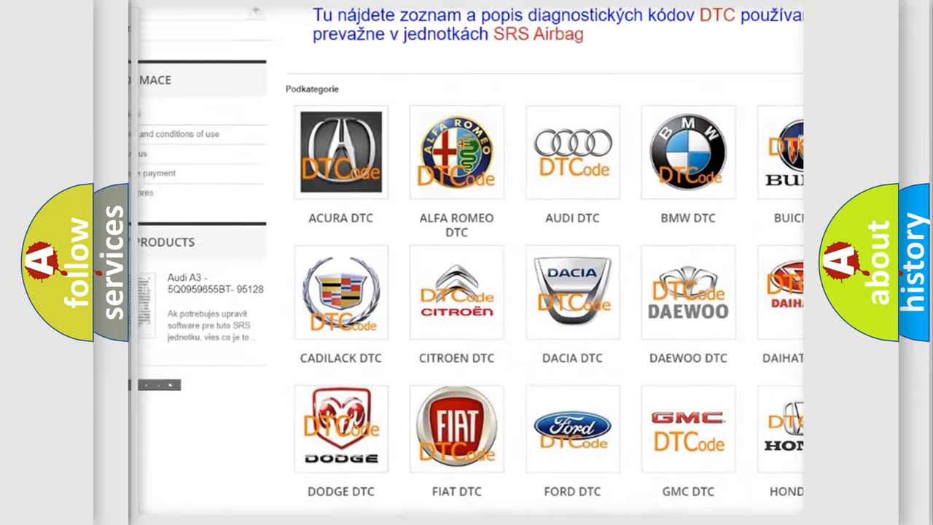
{"action": "scroll", "scroll_direction": "down", "scroll_amount": 3}
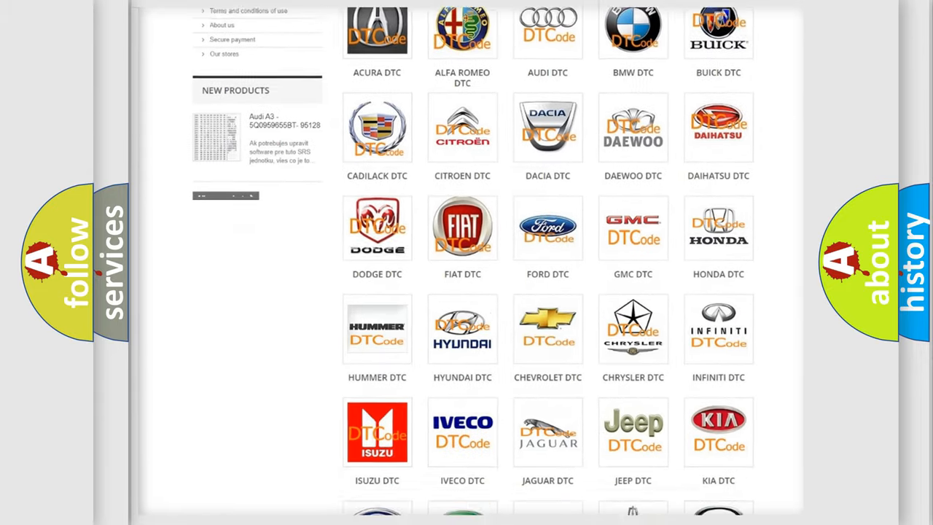
{"action": "scroll", "scroll_direction": "down", "scroll_amount": 3}
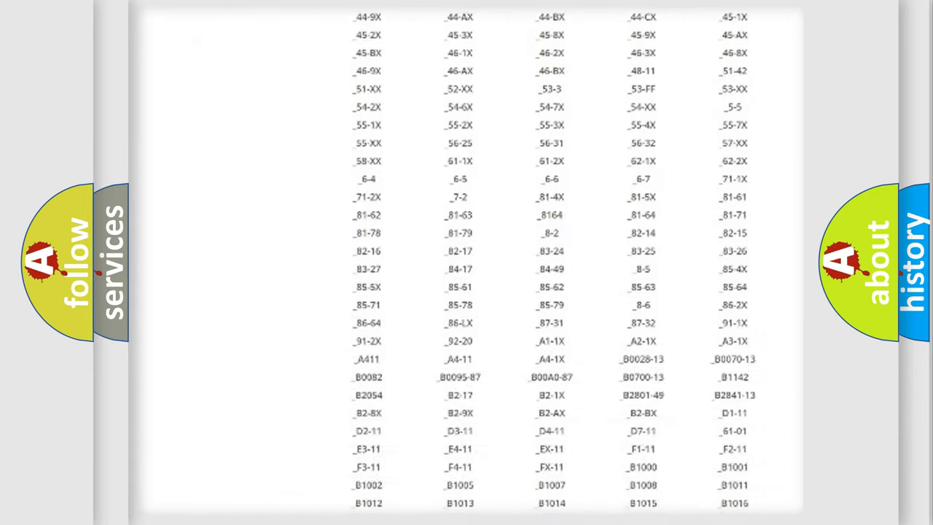
{"action": "scroll", "scroll_direction": "down", "scroll_amount": 3}
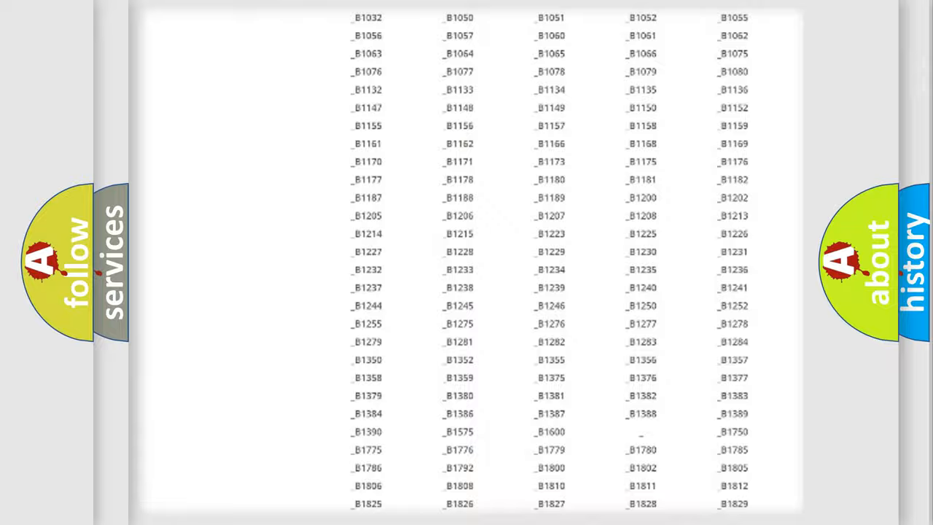